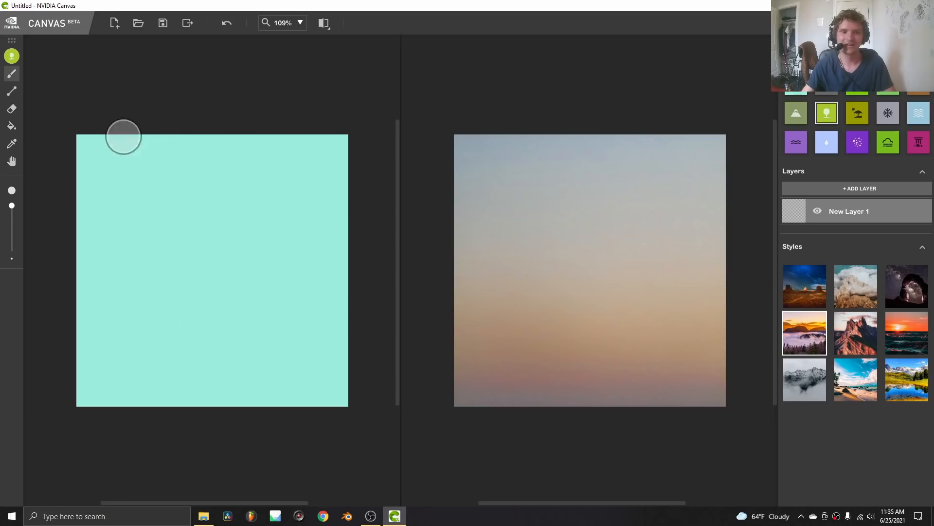
Step: Paint sky material over the entire canvas and pick the Grass material
left_click_drag(123, 136, 260, 231)
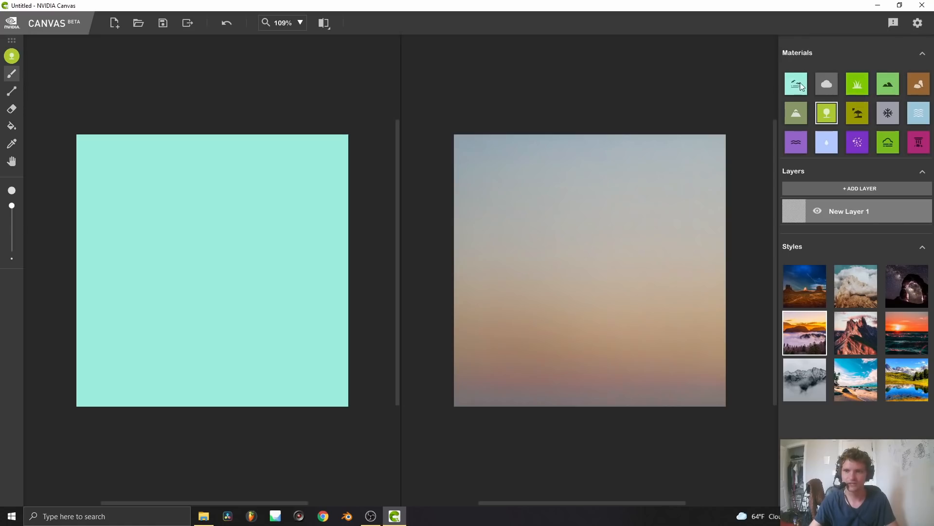
left_click(857, 83)
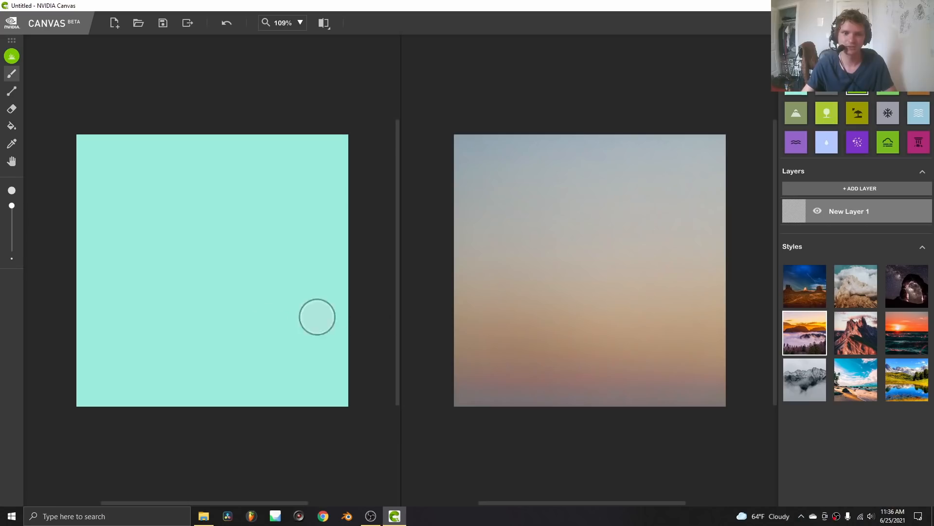
Step: Paint grass across the lower canvas and preview starry-night, daylight and other styles
left_click_drag(317, 317, 228, 379)
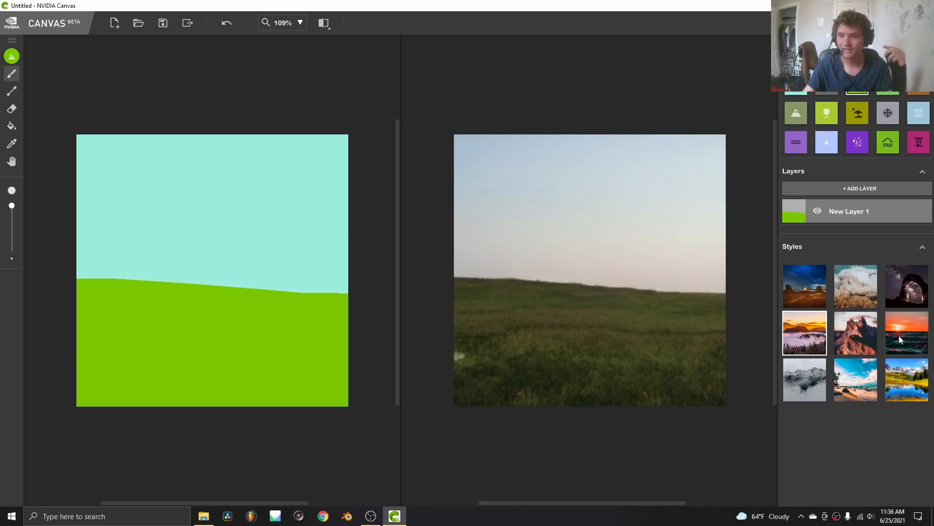
left_click(855, 287)
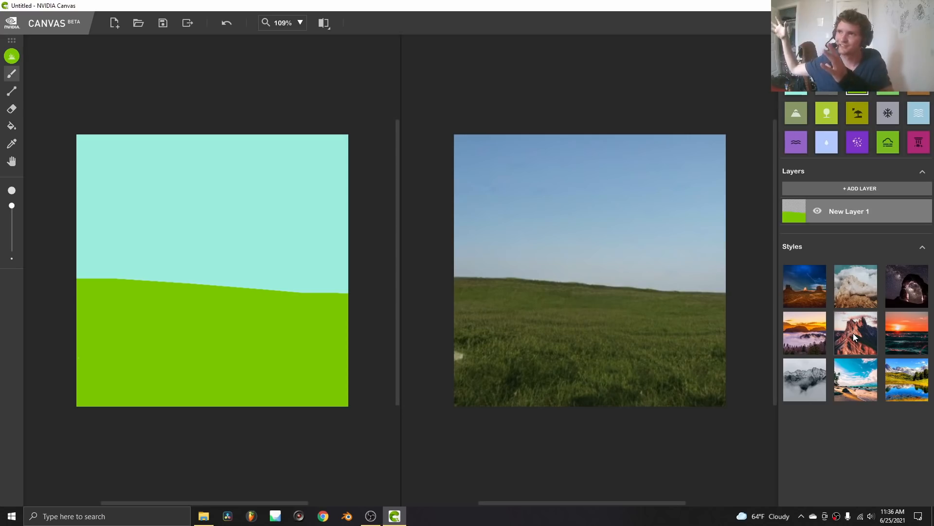
left_click(906, 286)
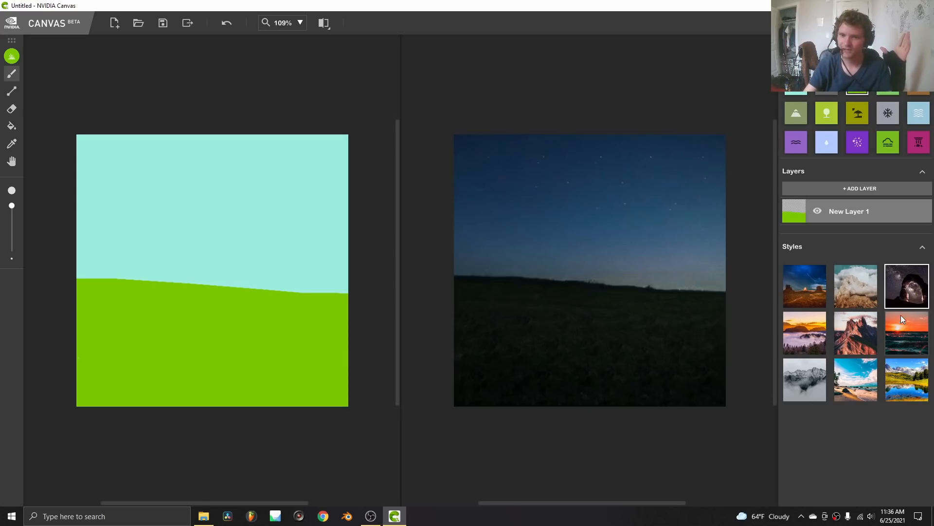
left_click(856, 379)
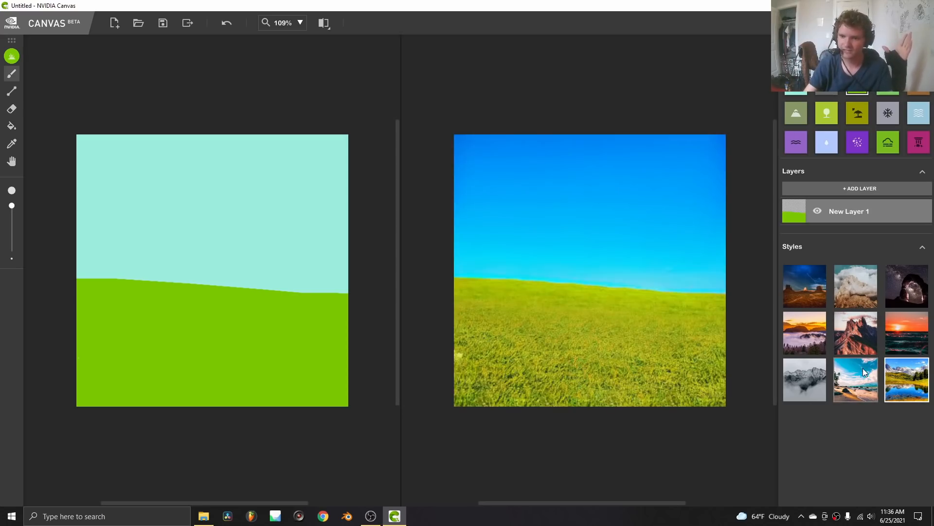
left_click(803, 333)
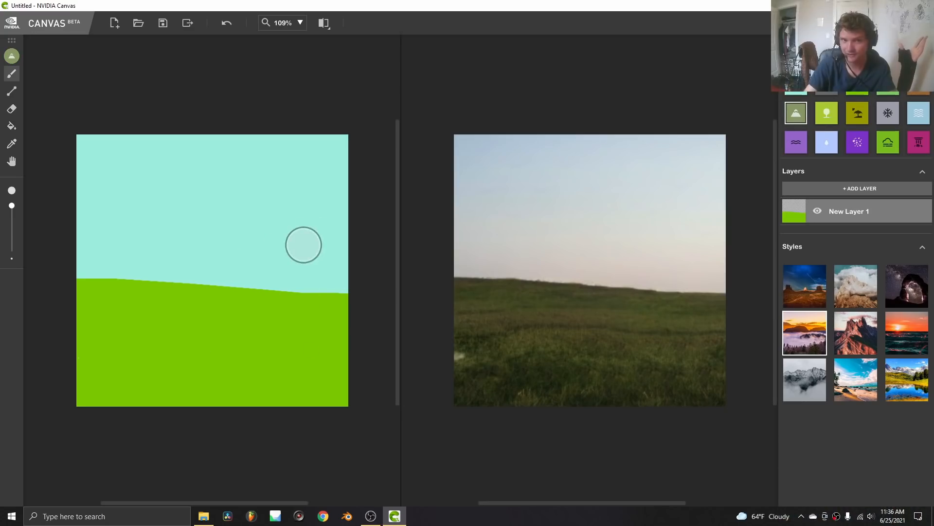
Step: Brush rocky mountain cliffs over the right and left edges of the horizon
left_click_drag(325, 230, 325, 292)
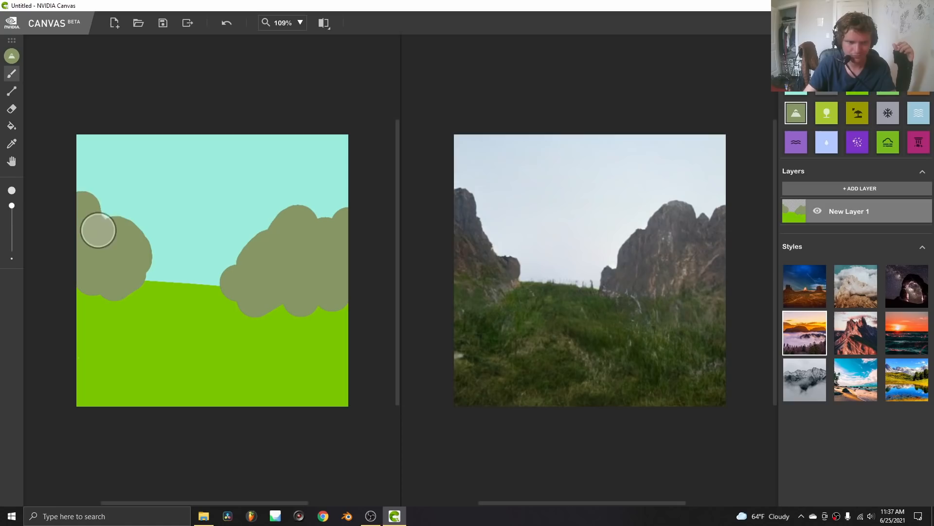
left_click_drag(98, 231, 86, 304)
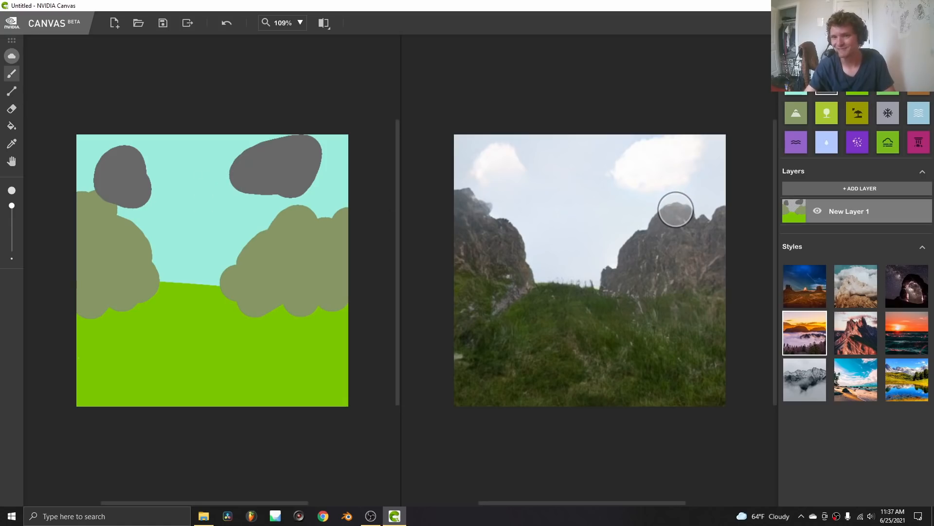
mouse_move(709, 162)
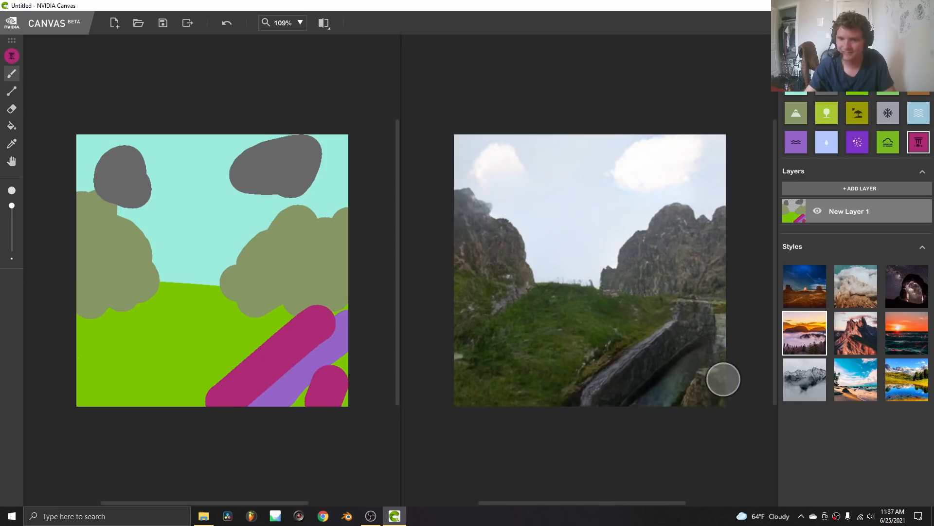
mouse_move(727, 307)
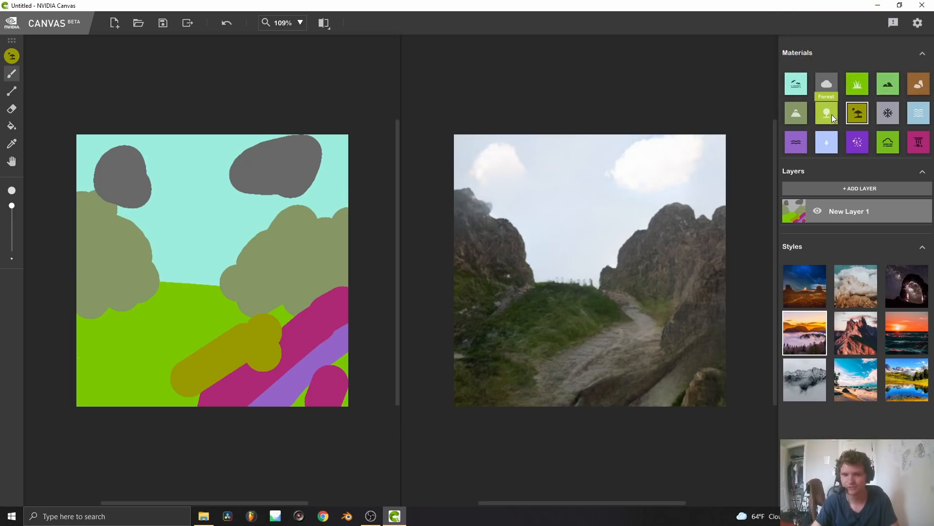
Step: Paint forest into the lower-left corner, then compare night, sunset and daylight styles, ending on deep blue
left_click(98, 364)
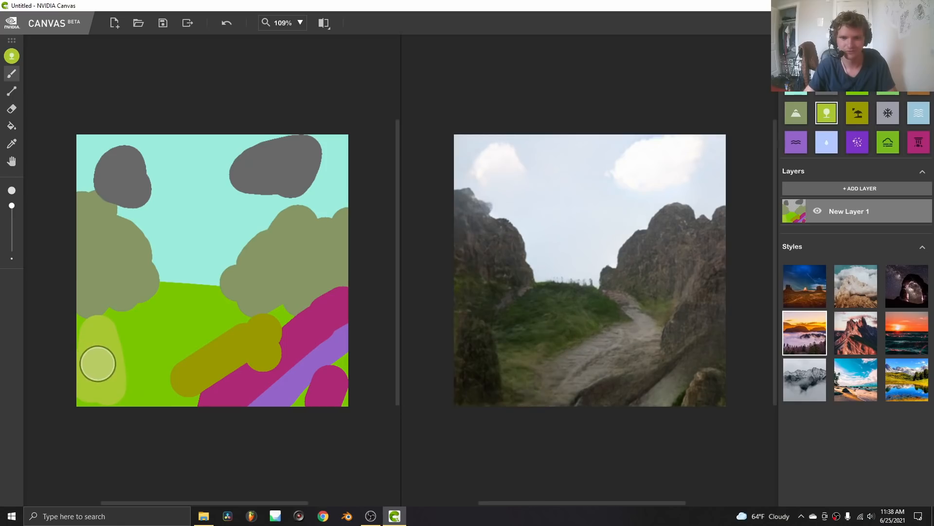
left_click_drag(97, 364, 137, 316)
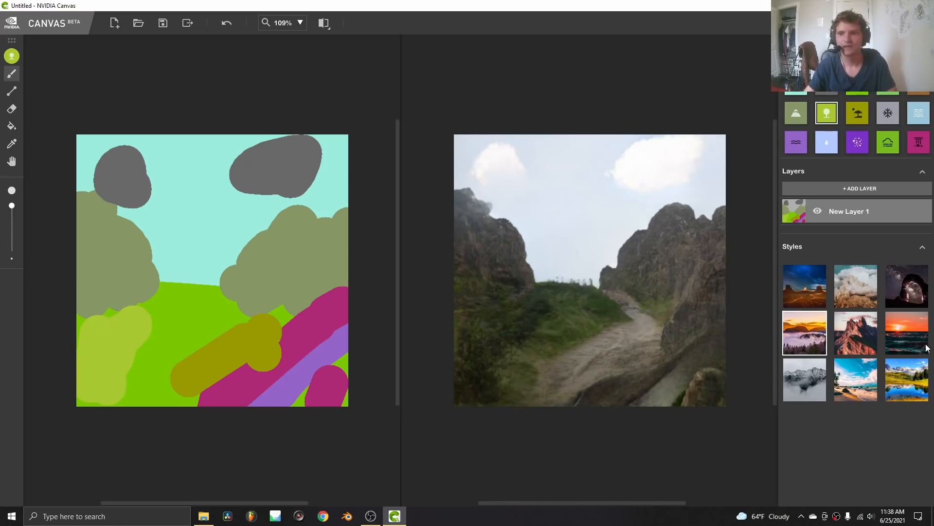
left_click(855, 286)
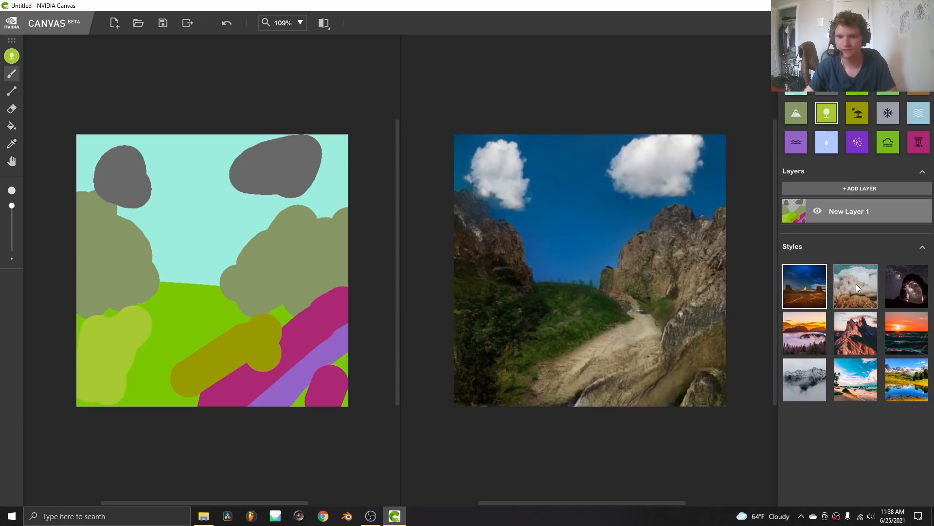
left_click(906, 286)
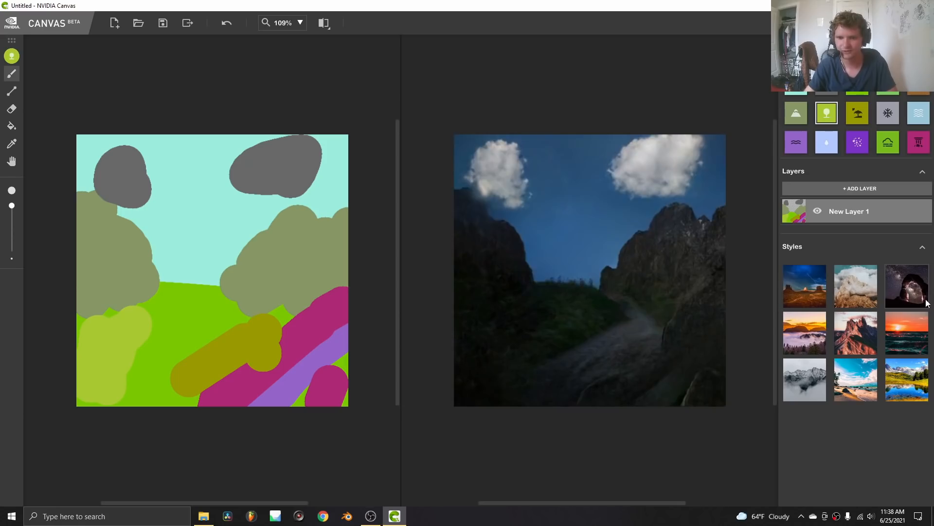
left_click(906, 332)
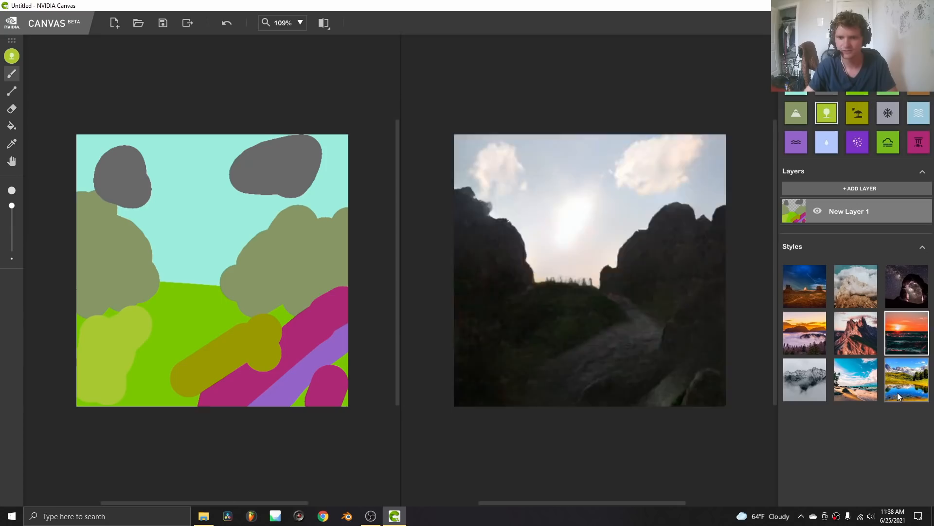
left_click(855, 380)
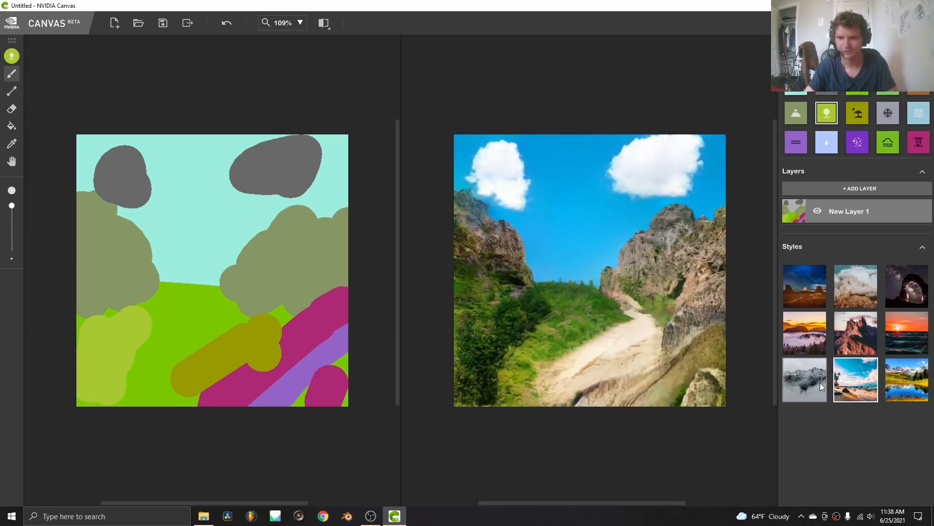
left_click(805, 333)
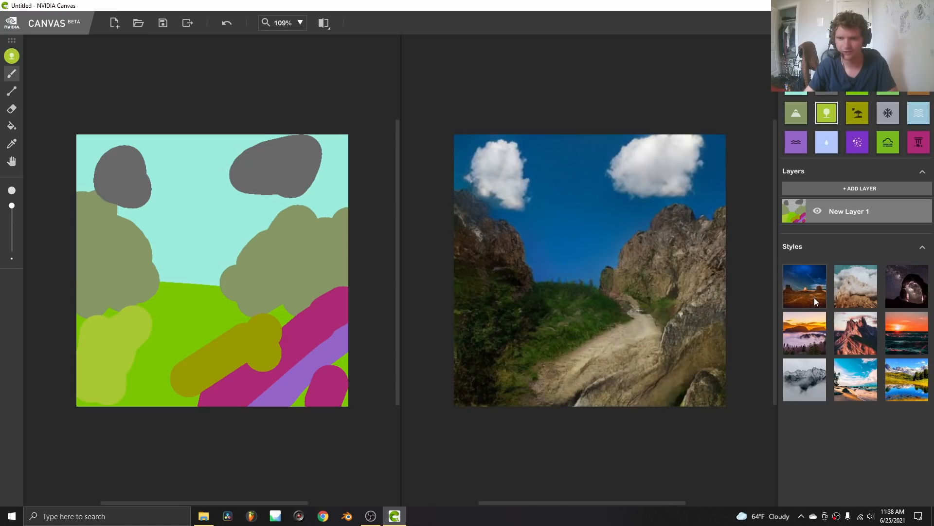
mouse_move(857, 142)
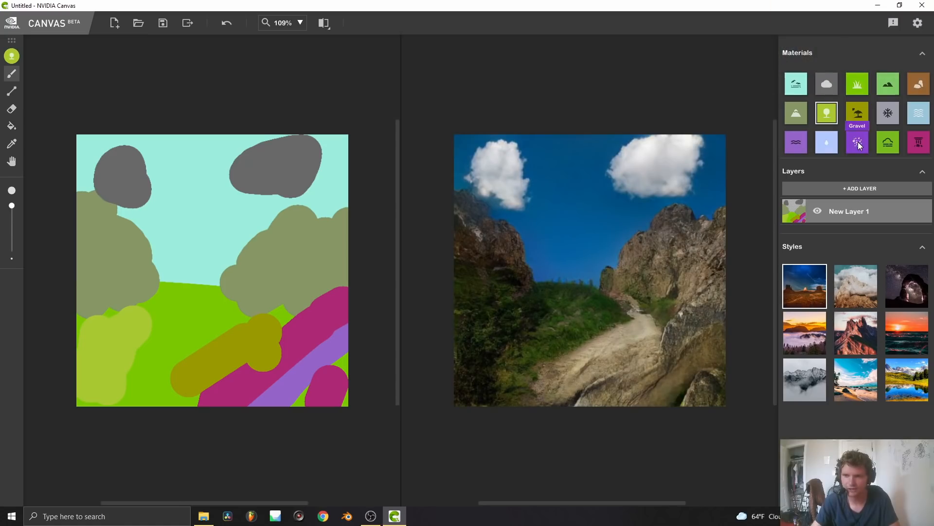
Step: Switch brush material and paint another snowy ridge diagonally across the scene
left_click(887, 114)
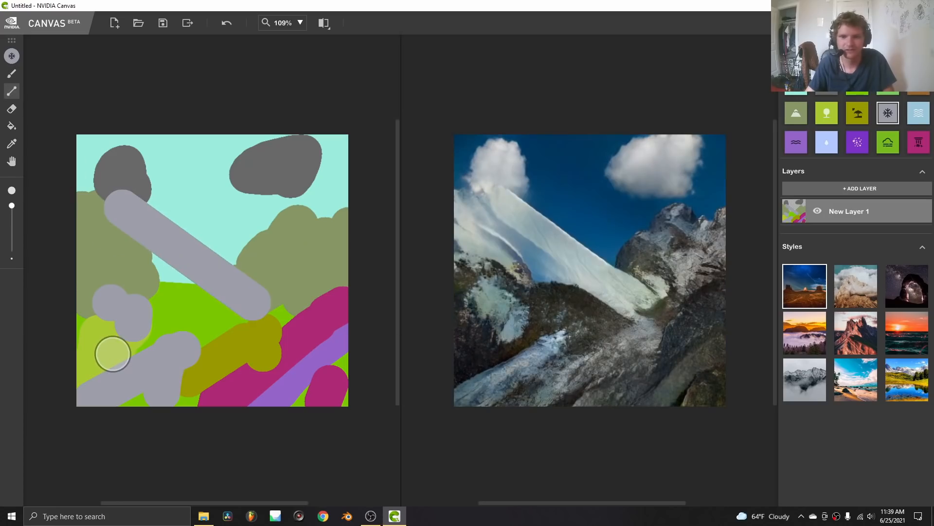
left_click_drag(114, 351, 324, 238)
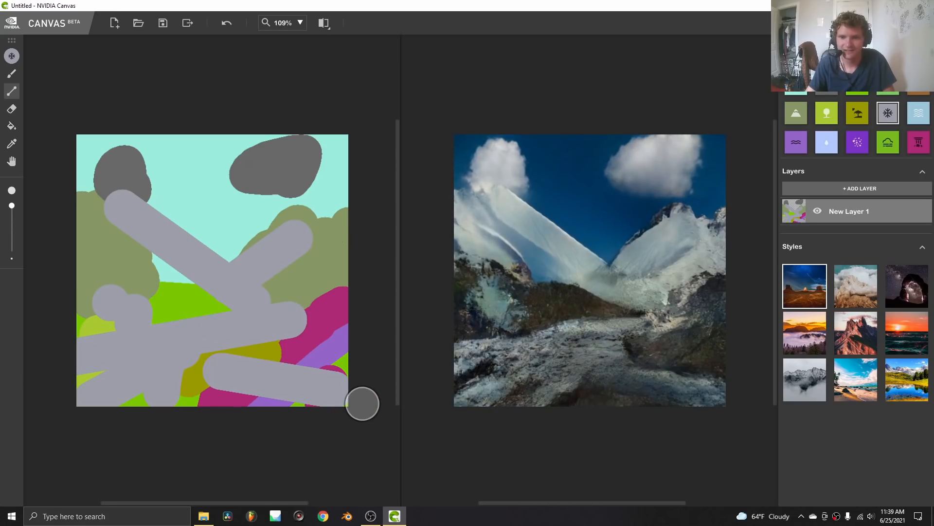
mouse_move(513, 308)
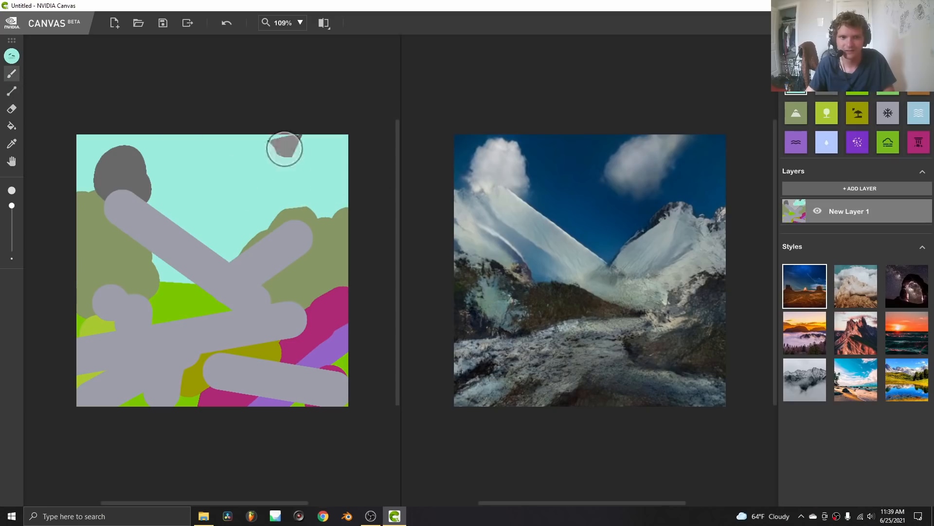
Step: Paint sky over the left grey cloud until it disappears
left_click_drag(284, 149, 113, 186)
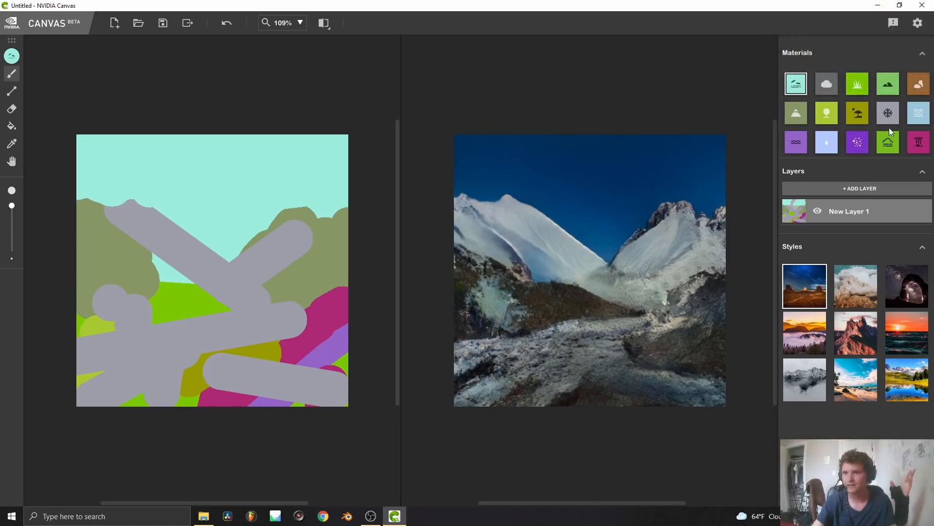
Step: Discard the mountain painting for a new canvas and paint sea across it
left_click(114, 23)
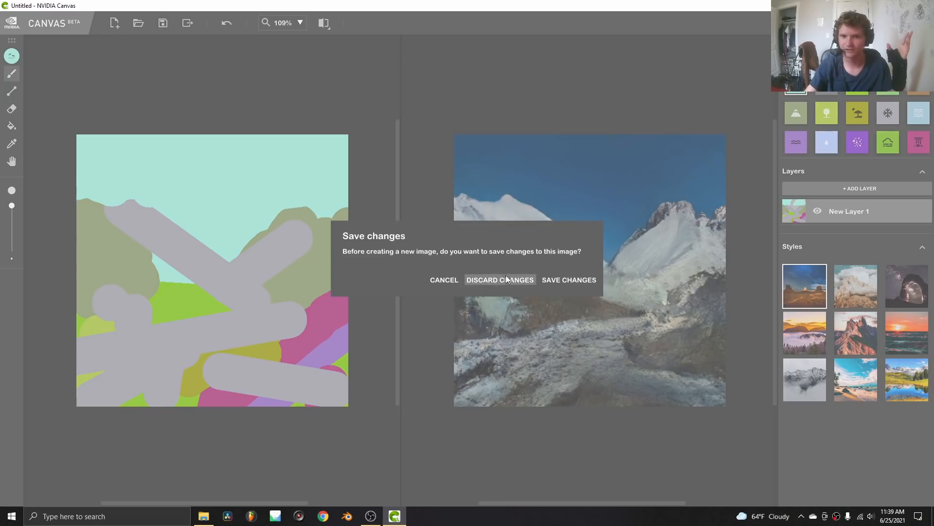
left_click(499, 279)
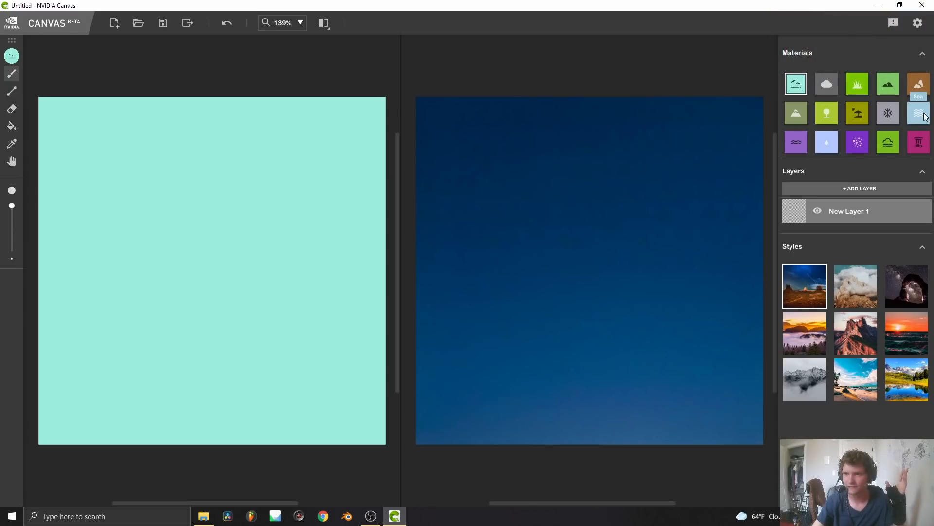
left_click_drag(90, 337, 280, 338)
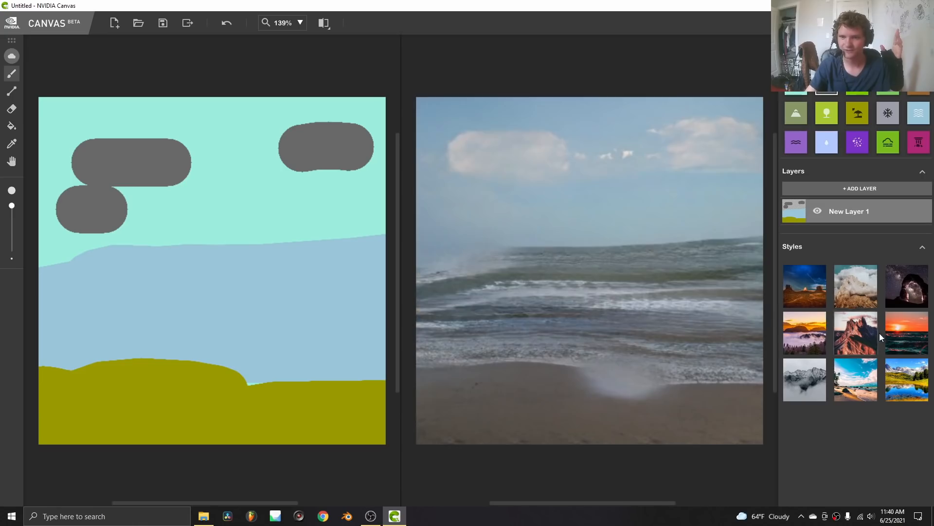
Step: Try sunset, turquoise-water and other styles, then repaint the sea to raise the horizon
left_click(907, 332)
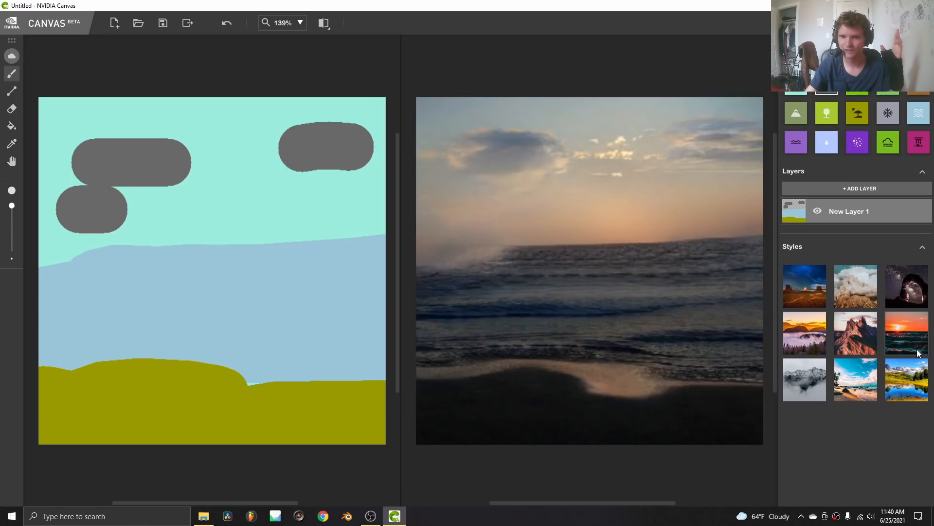
left_click(906, 380)
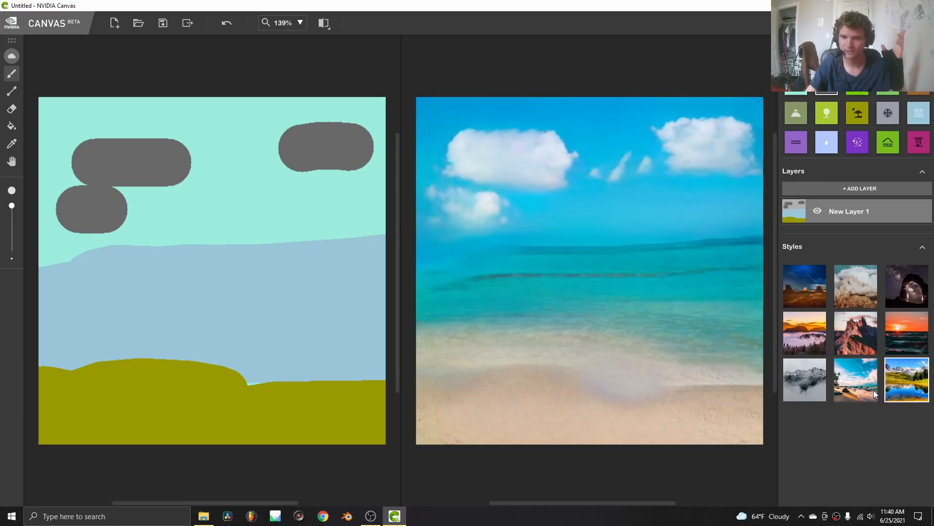
left_click(804, 332)
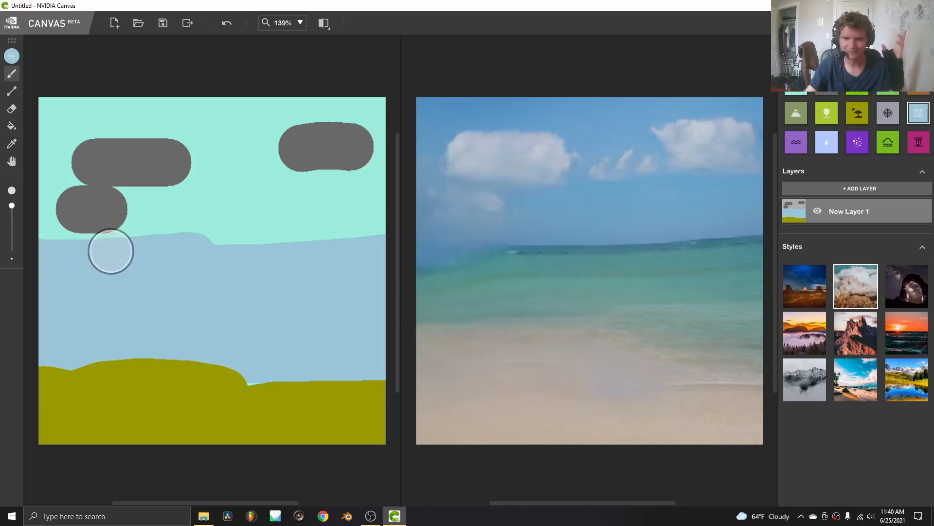
left_click_drag(111, 251, 298, 247)
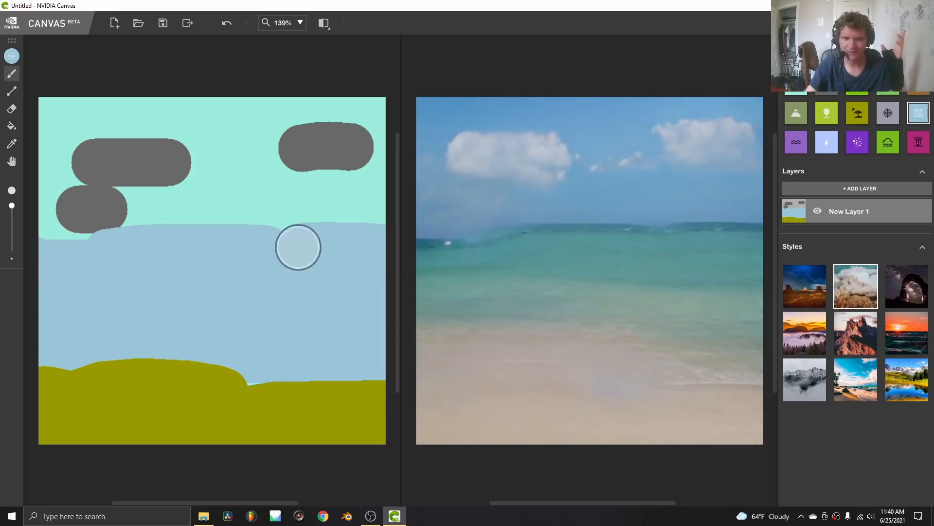
left_click_drag(298, 247, 36, 249)
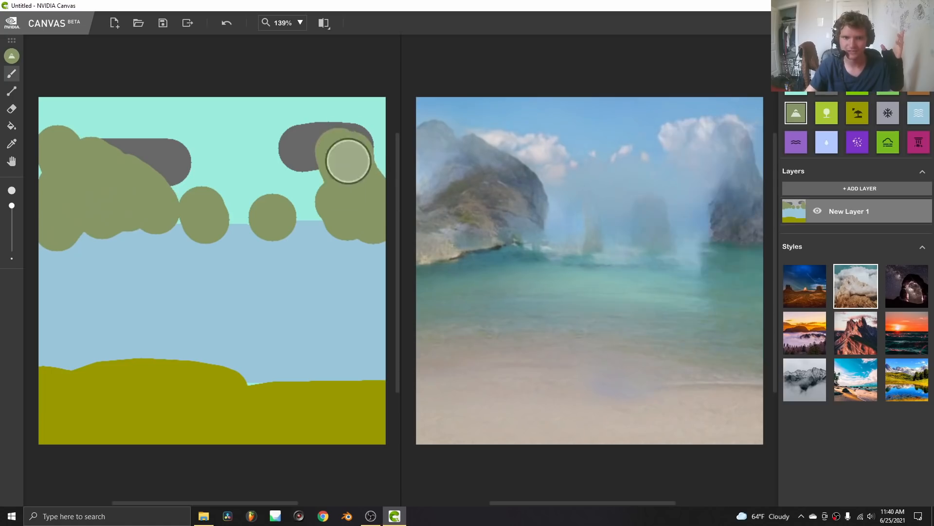
Step: Enlarge the right rock cliff and paint sky back into the central gap
left_click_drag(347, 158, 292, 254)
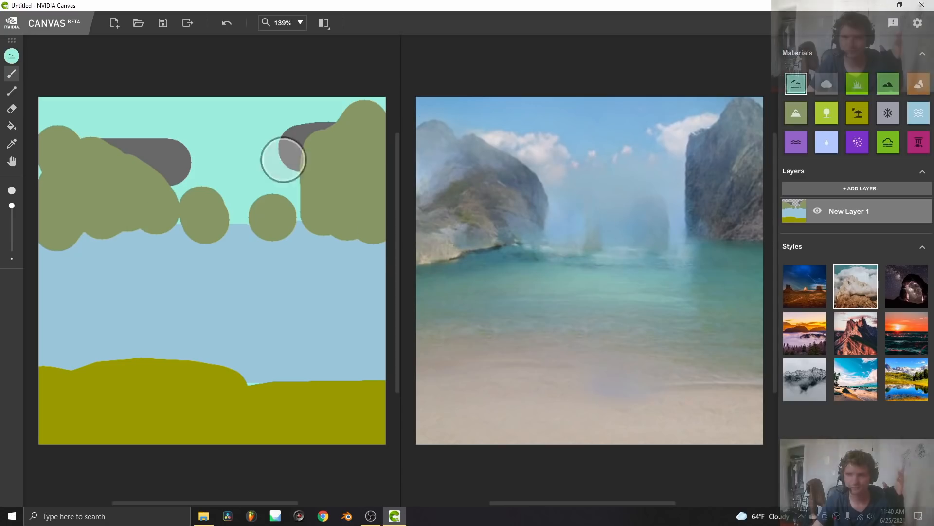
left_click_drag(283, 158, 188, 207)
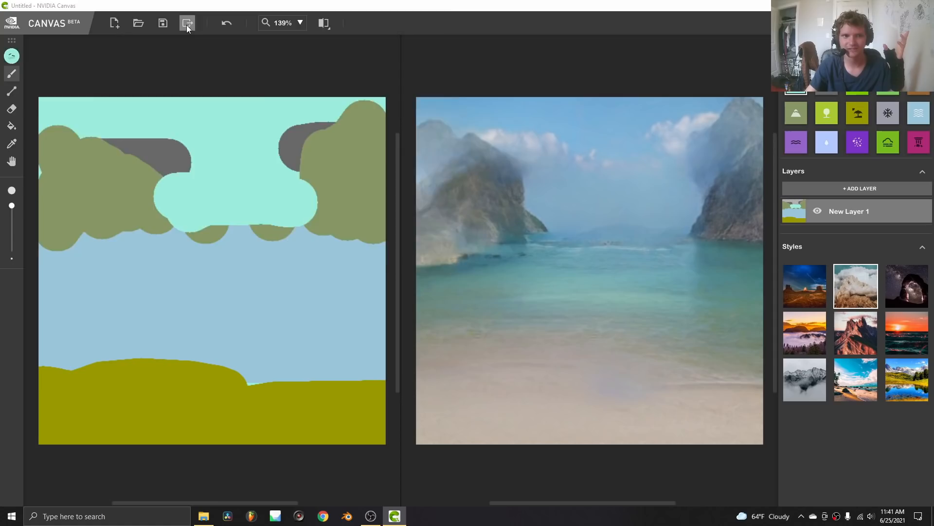
Step: Check the PSD/PNG export formats, cancel the export, and bring OBS forward
left_click(187, 23)
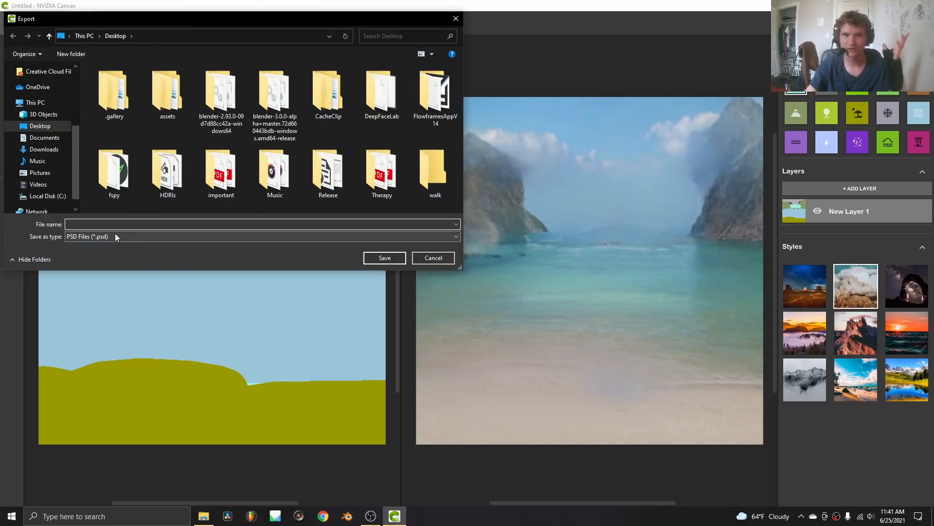
left_click(262, 236)
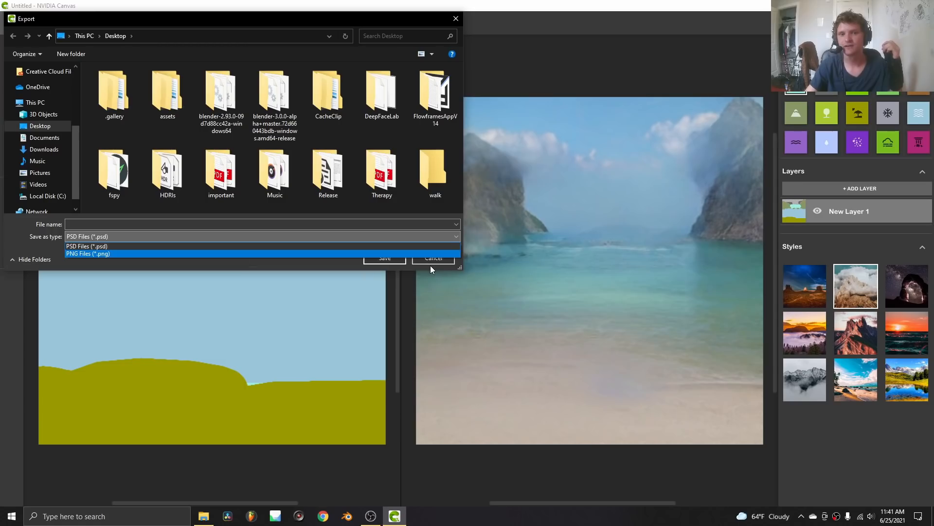
left_click(433, 258)
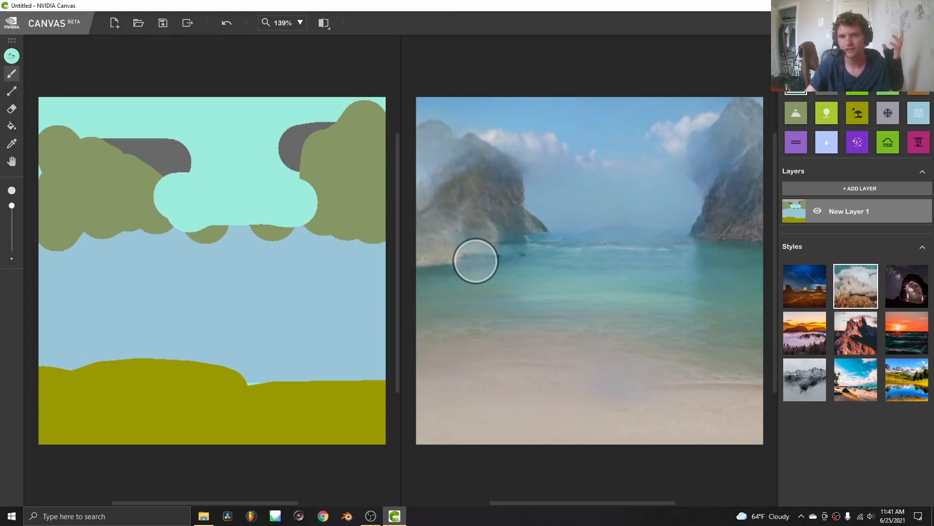
mouse_move(448, 278)
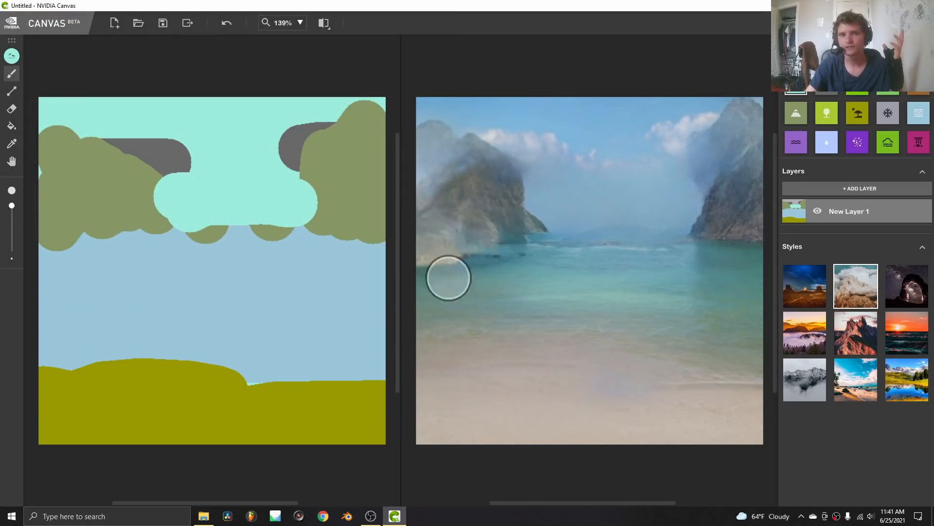
left_click(369, 516)
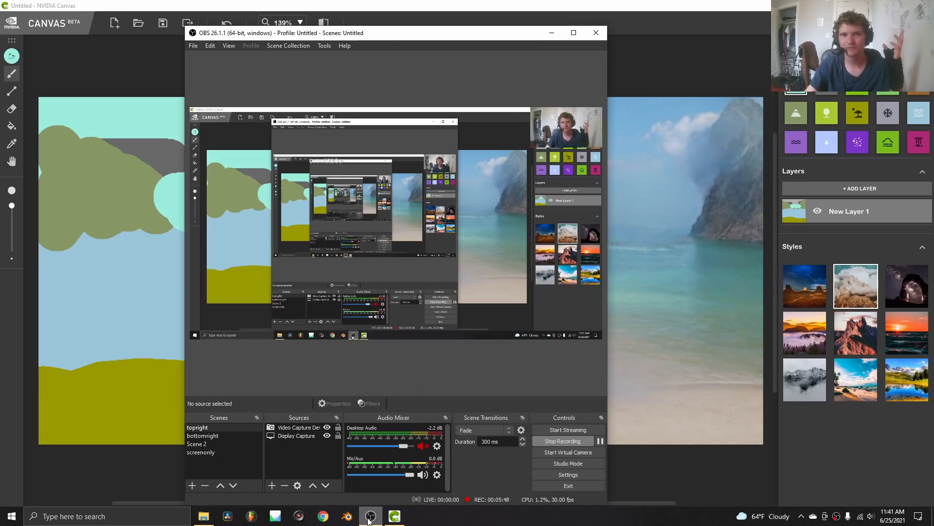